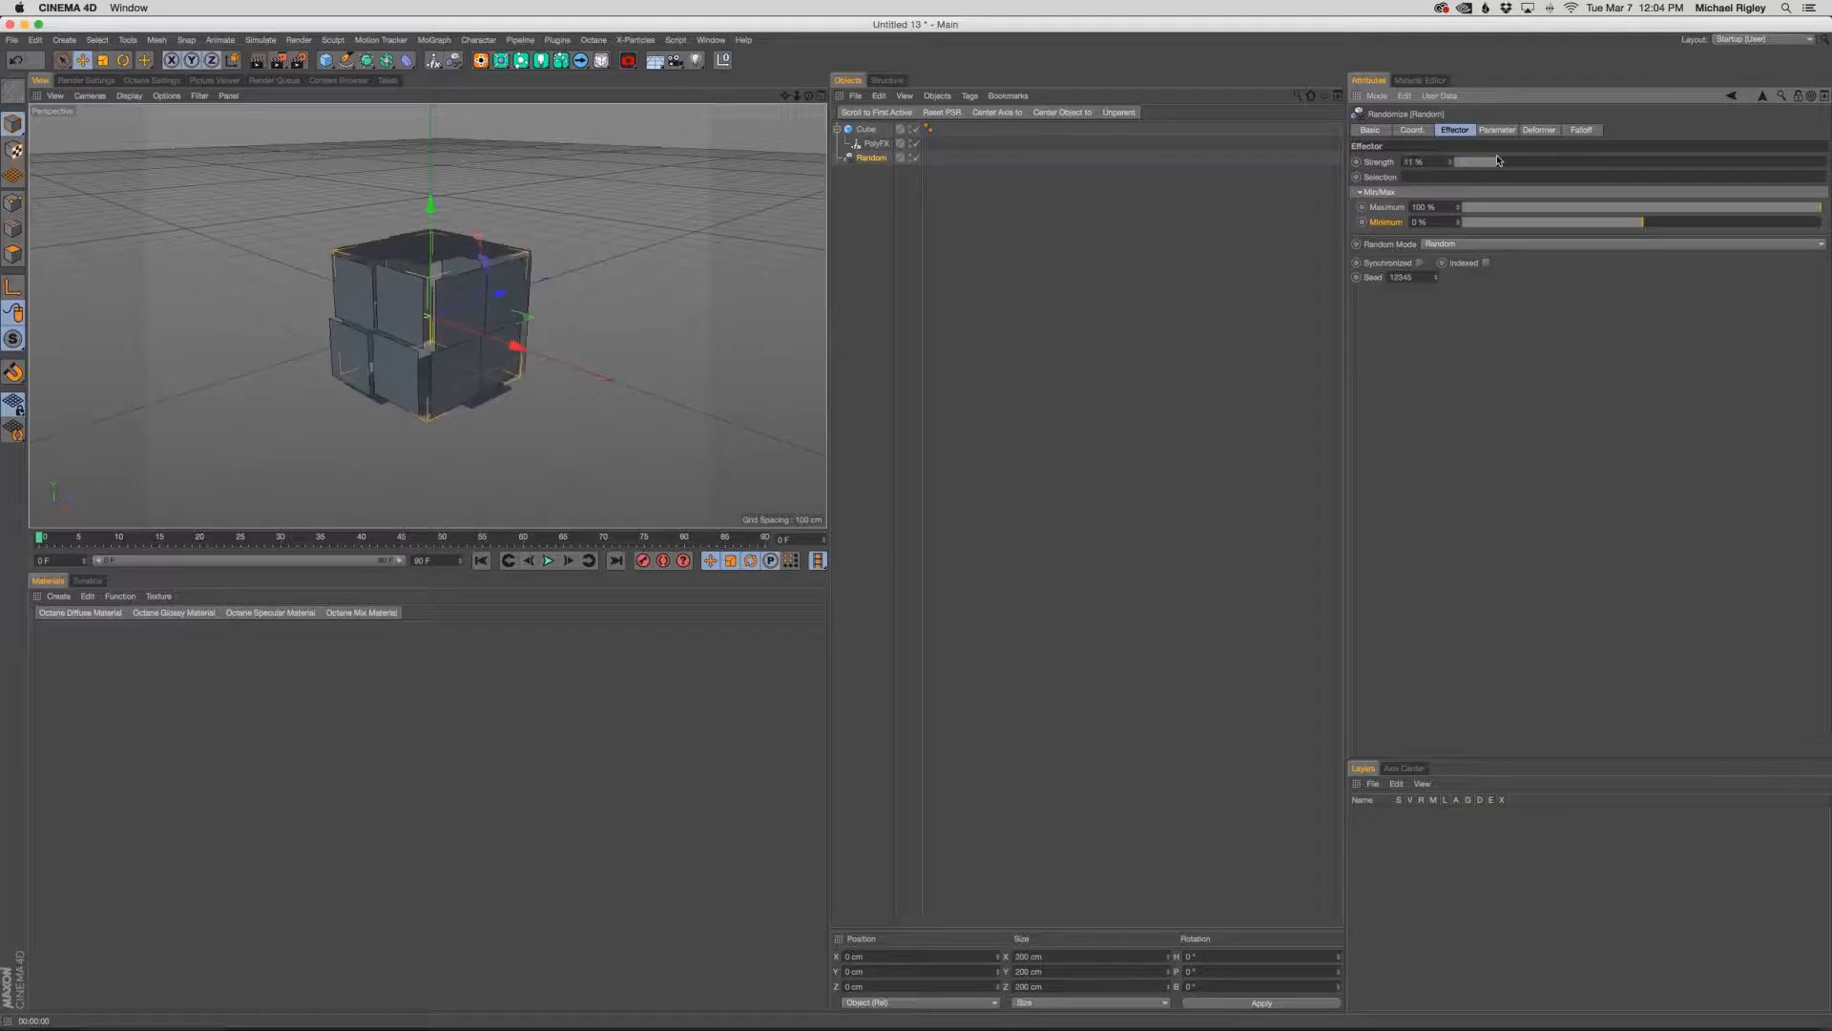
# Lower the Random effector's Strength from 11% to 0% so the pieces settle back.
pyautogui.moveTo(1497, 160); pyautogui.dragTo(1460, 161)
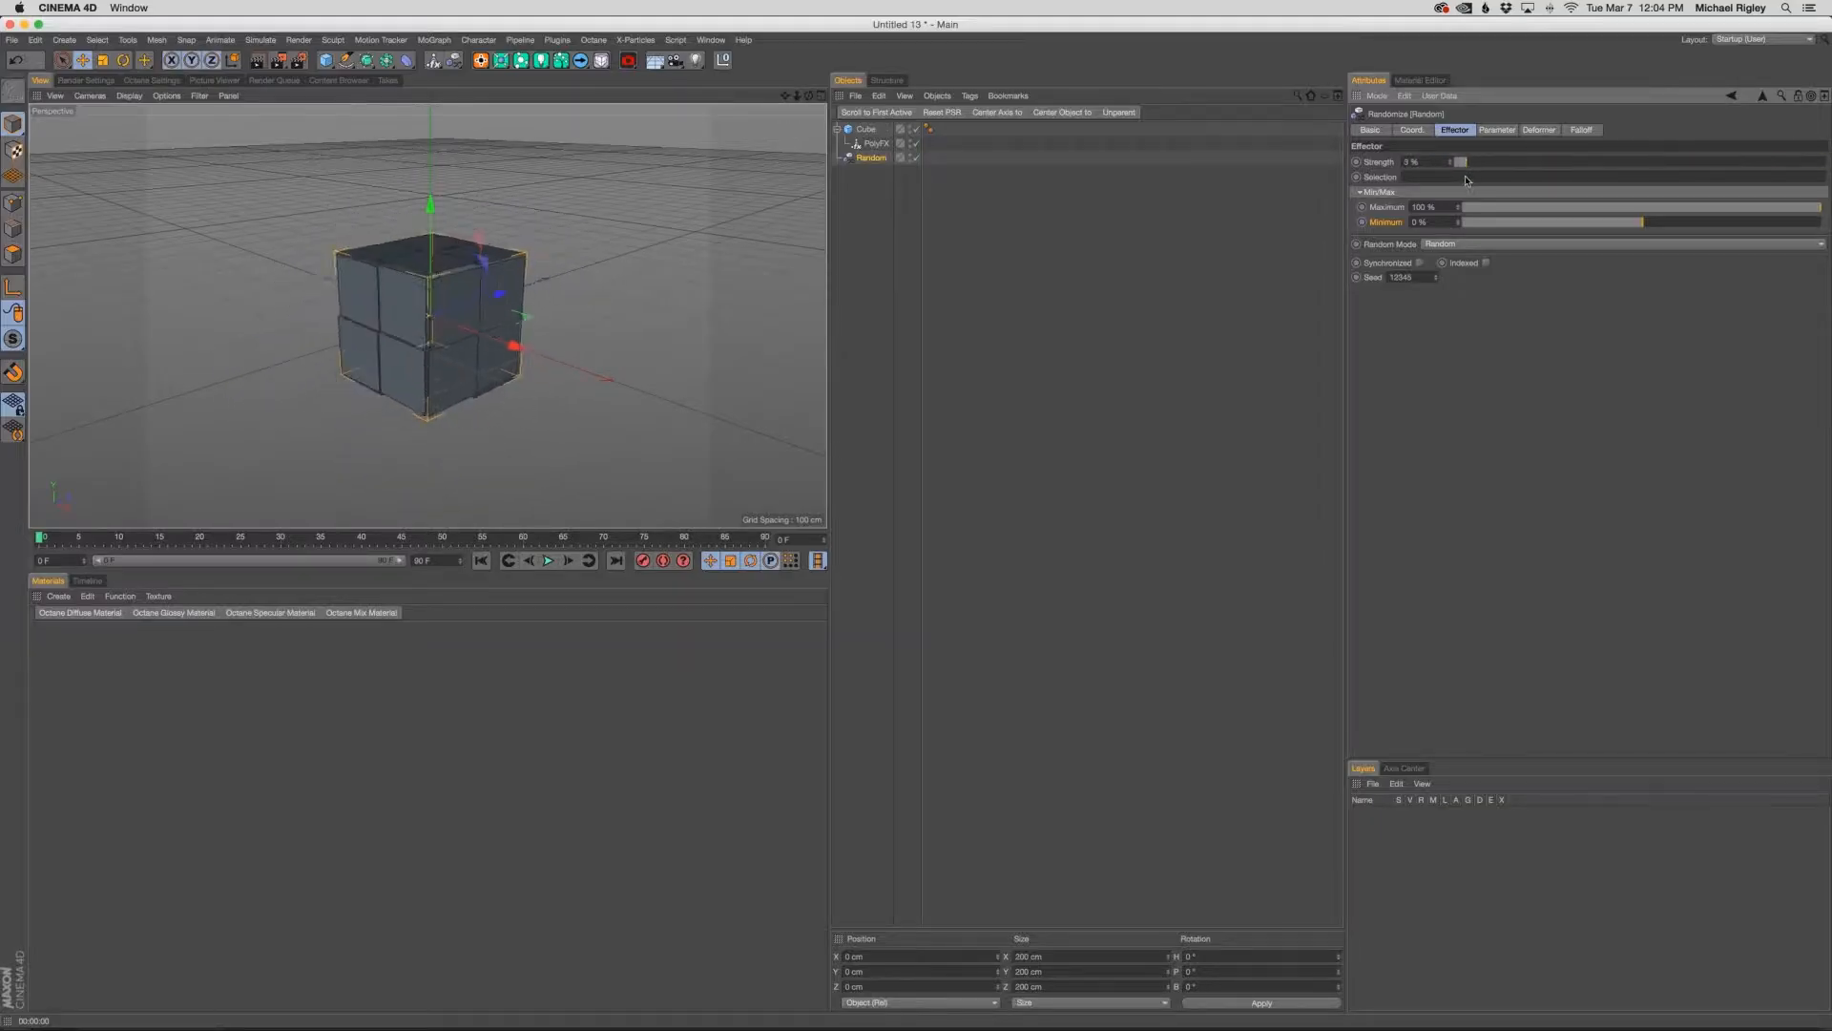